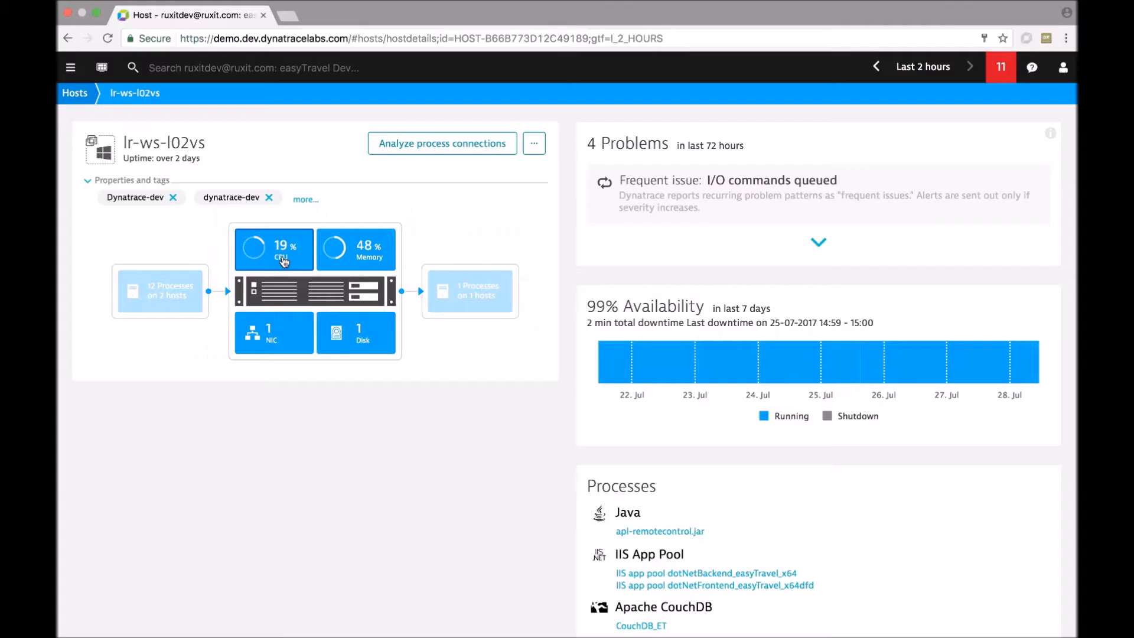
# Expand the CPU tile on host lr-ws-l02vs into its CPU usage chart over the last two hours.
pyautogui.click(273, 250)
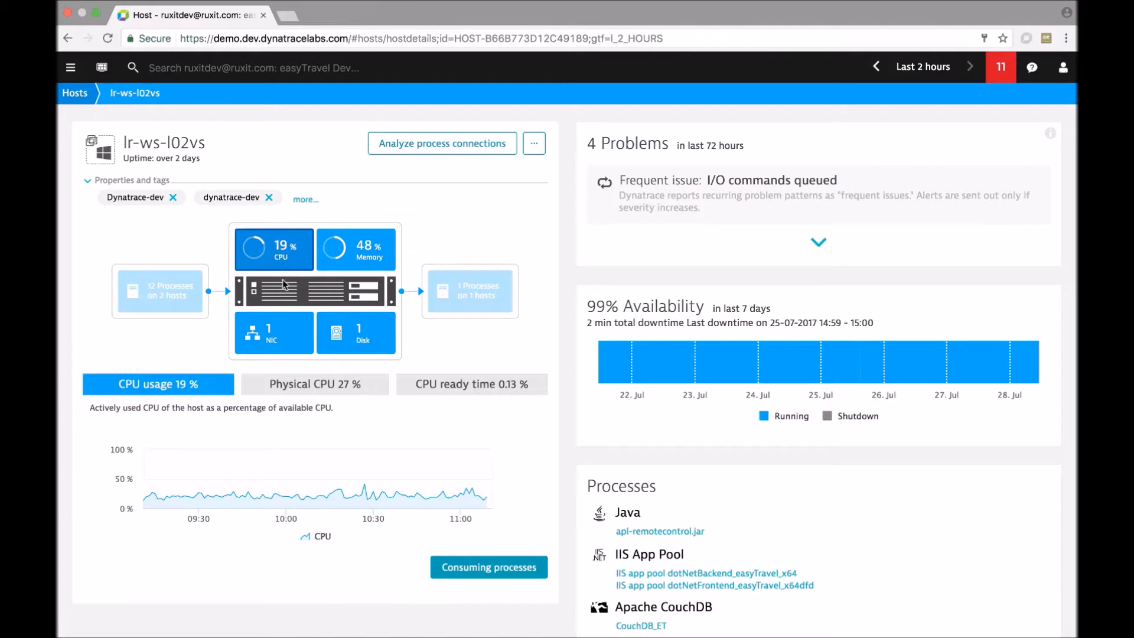
pyautogui.moveTo(351, 500)
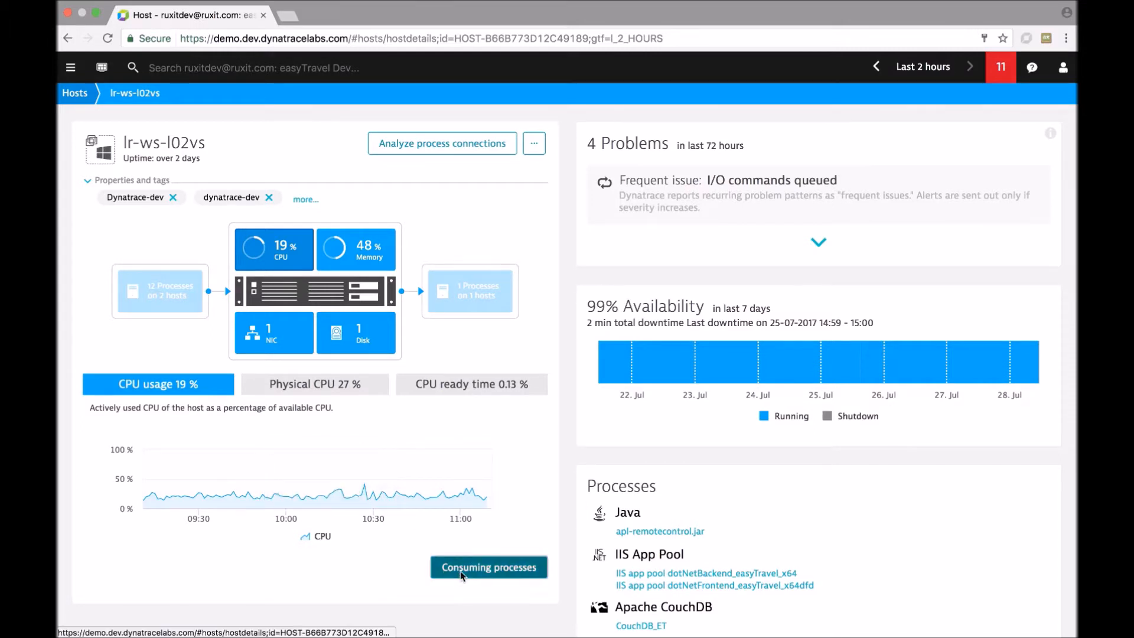
# Show the consuming processes on lr-ws-l02vs, ranked by CPU with dynatrace-dev-CF on top.
pyautogui.click(487, 567)
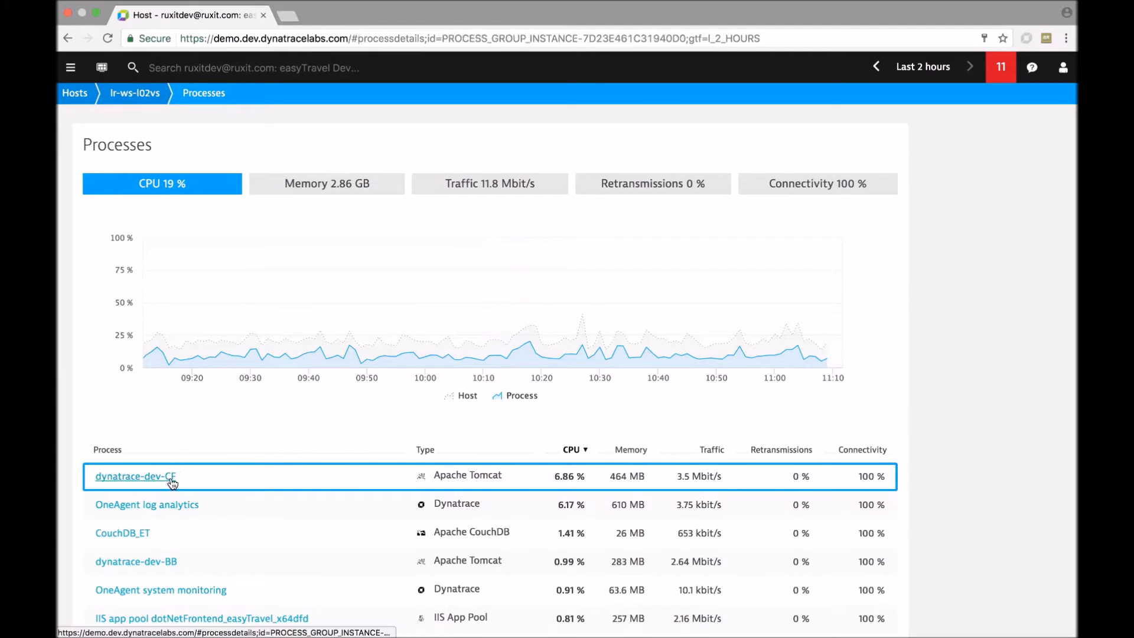
# View the detailed CPU breakdown of process dynatrace-dev-CF, with garbage collection top at 5.14%.
pyautogui.click(134, 476)
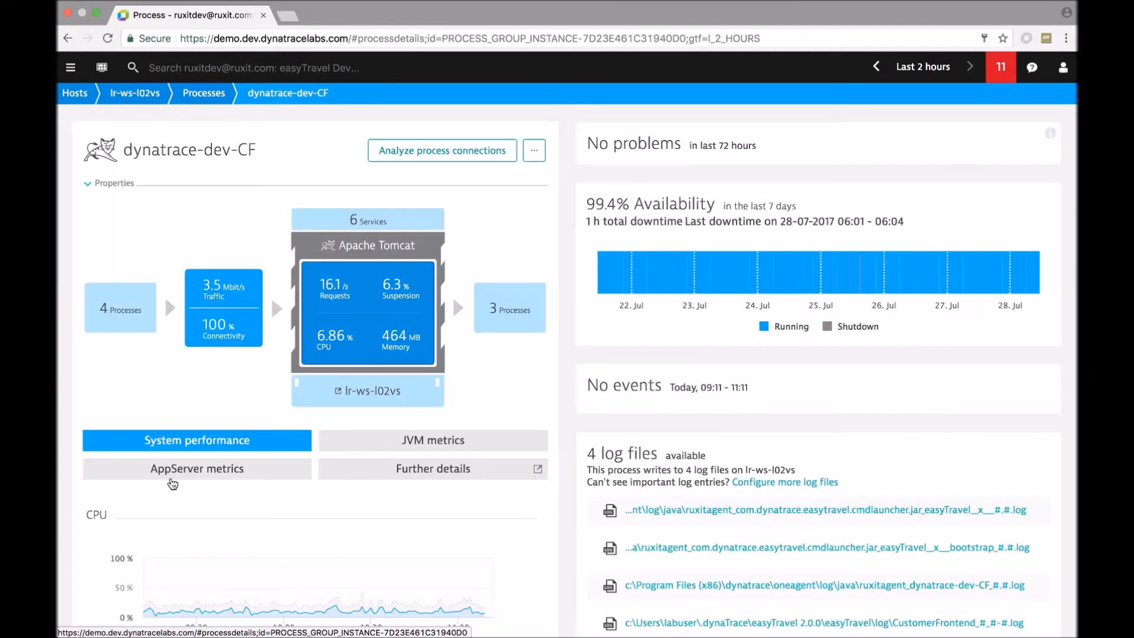
pyautogui.scroll(-3)
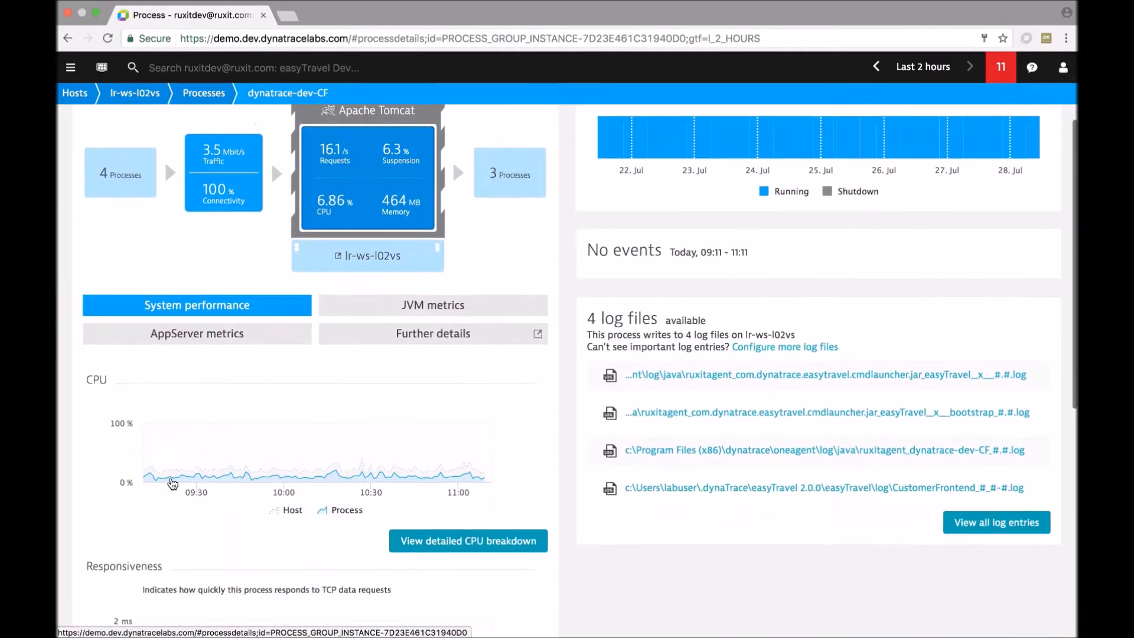
pyautogui.click(468, 540)
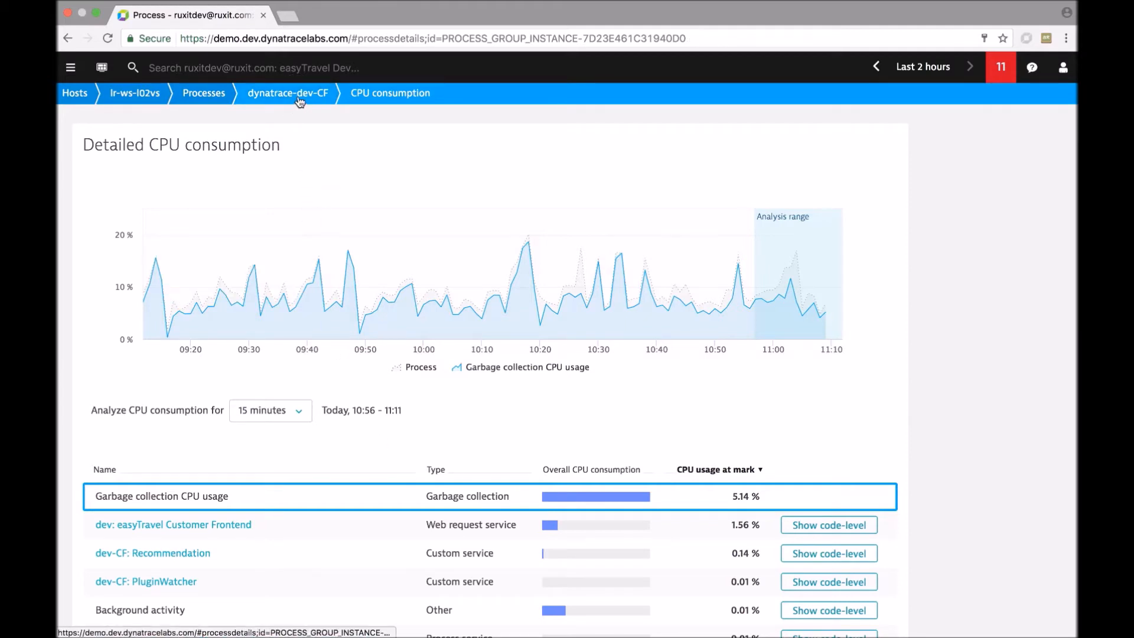
# Return to the dynatrace-dev-CF process page via the breadcrumb and view its JVM suspension chart.
pyautogui.click(287, 92)
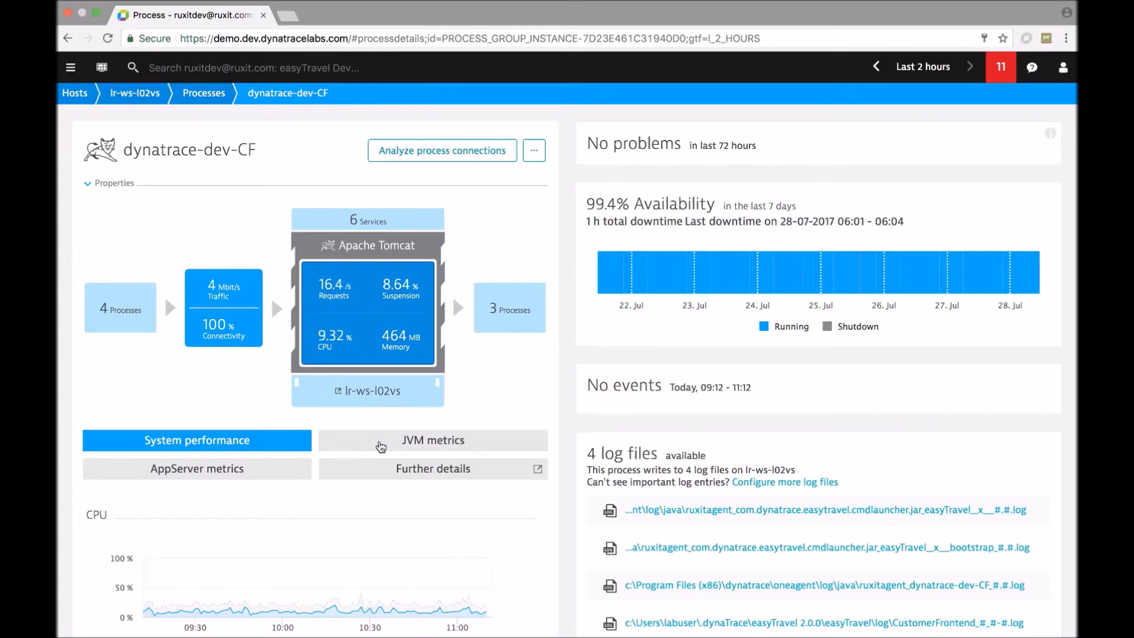
pyautogui.click(432, 439)
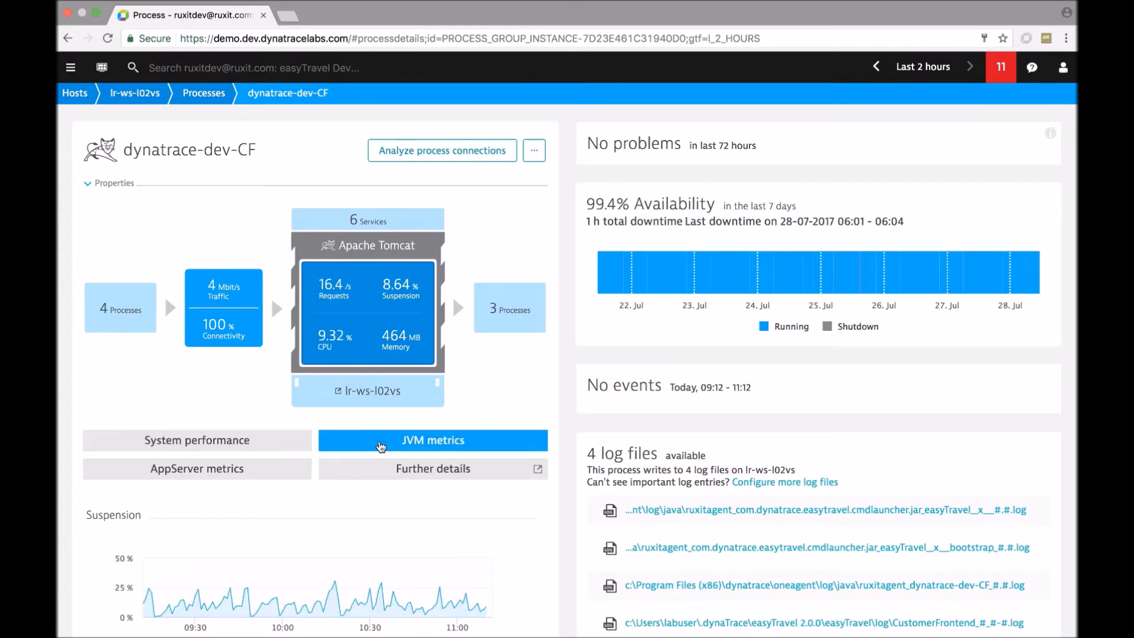
pyautogui.scroll(-3)
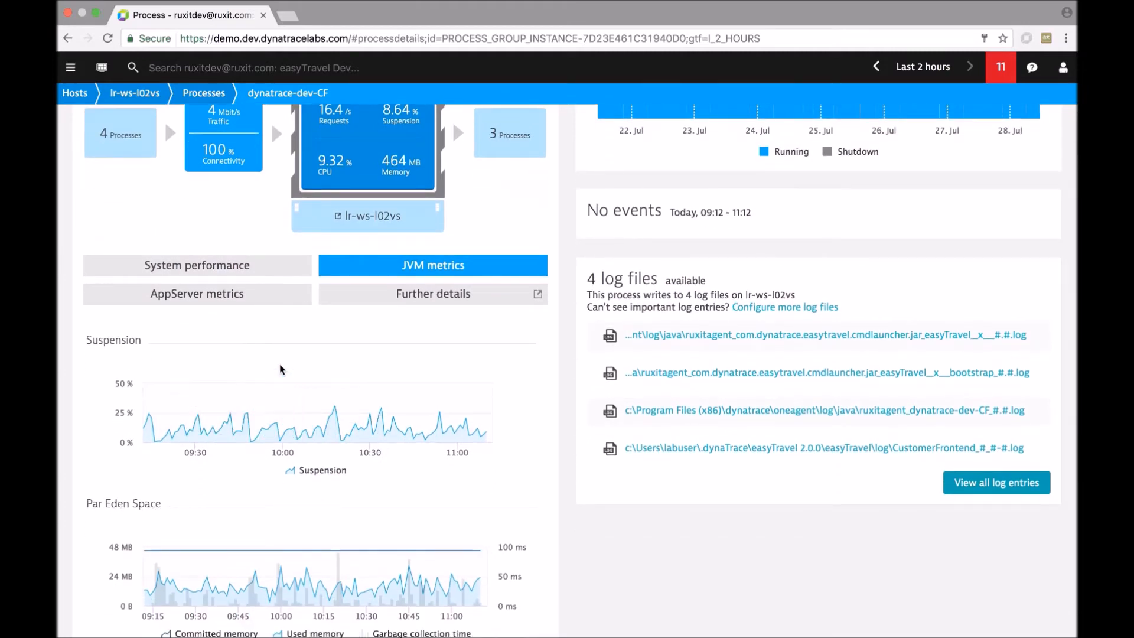
pyautogui.moveTo(422, 441)
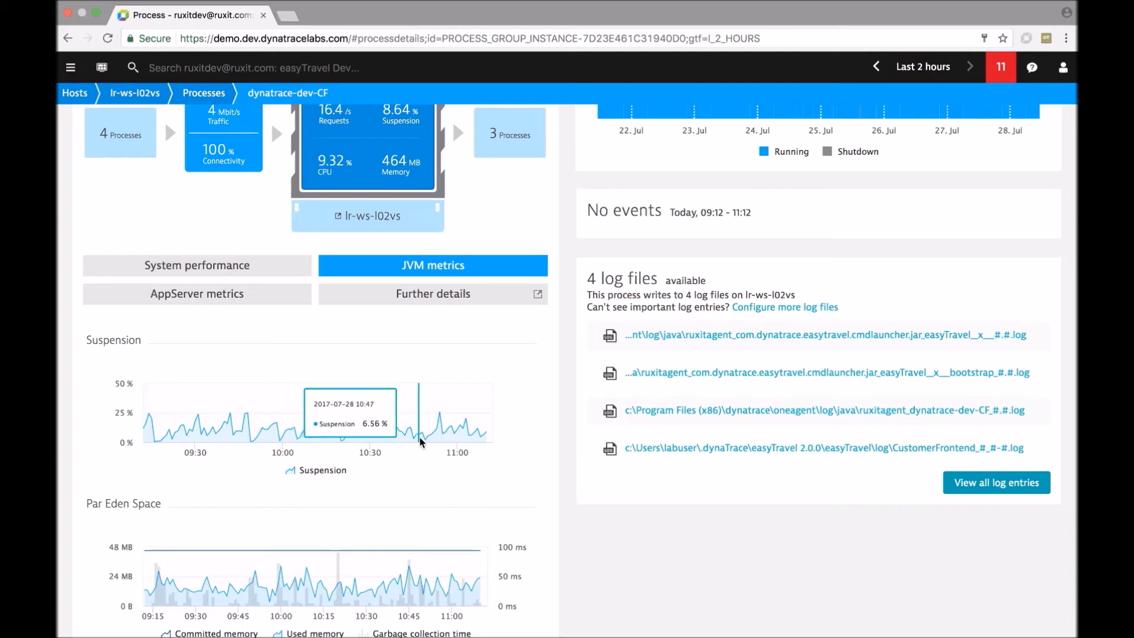
pyautogui.moveTo(401, 451)
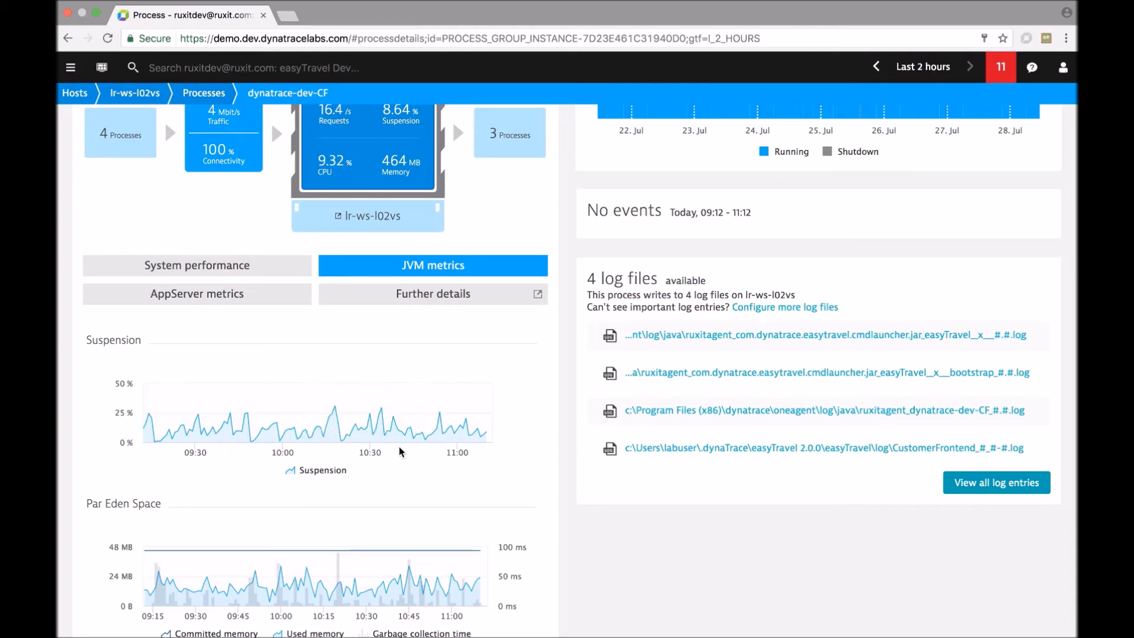
# Scroll the JVM metrics down to the CMS Old Gen memory and garbage collection time chart.
pyautogui.scroll(-3)
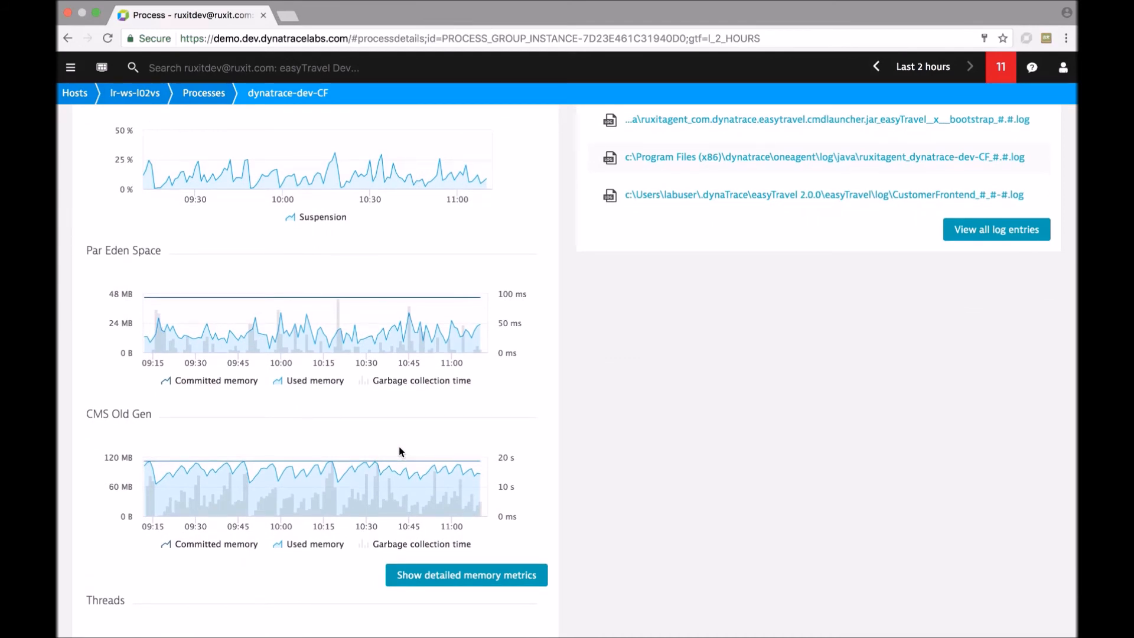
pyautogui.moveTo(115, 419)
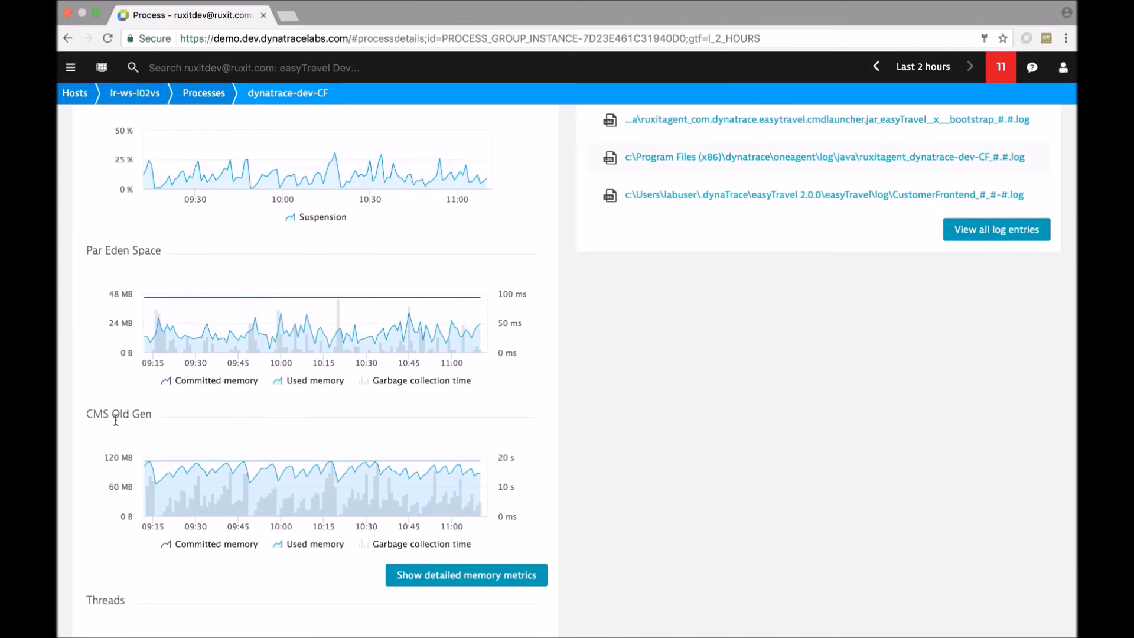
pyautogui.moveTo(401, 494)
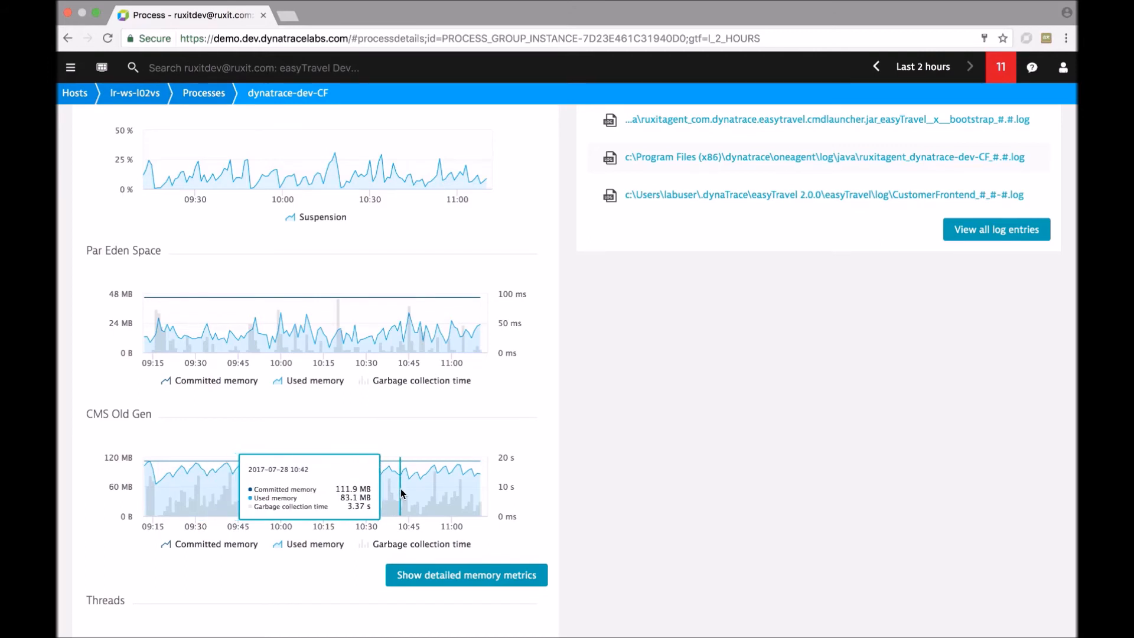
pyautogui.moveTo(456, 475)
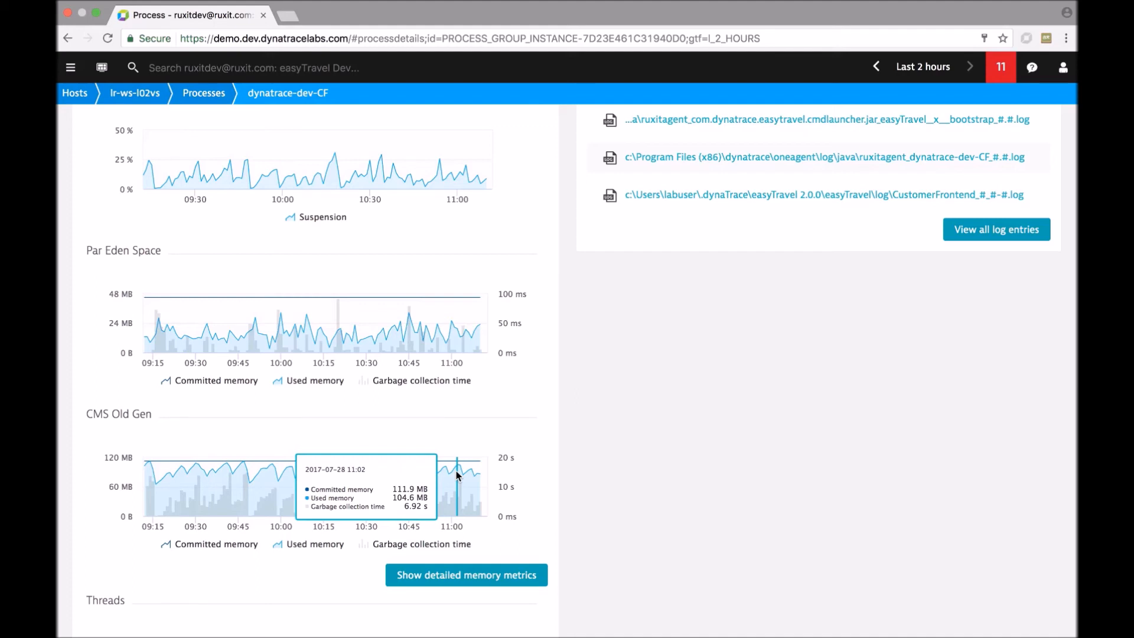
pyautogui.moveTo(474, 474)
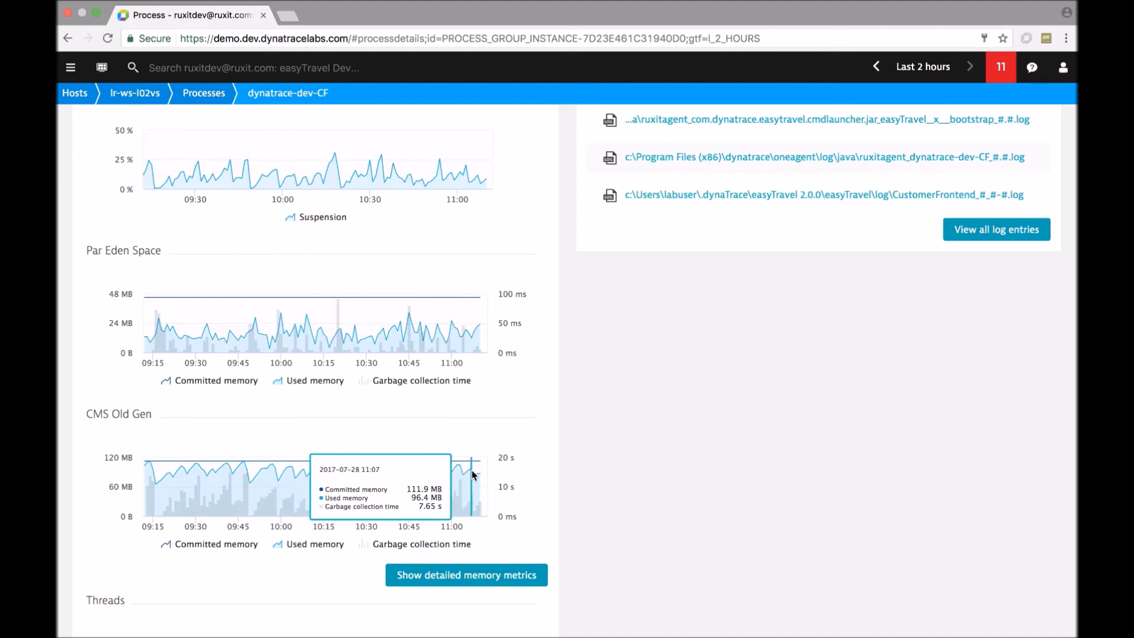
pyautogui.moveTo(399, 433)
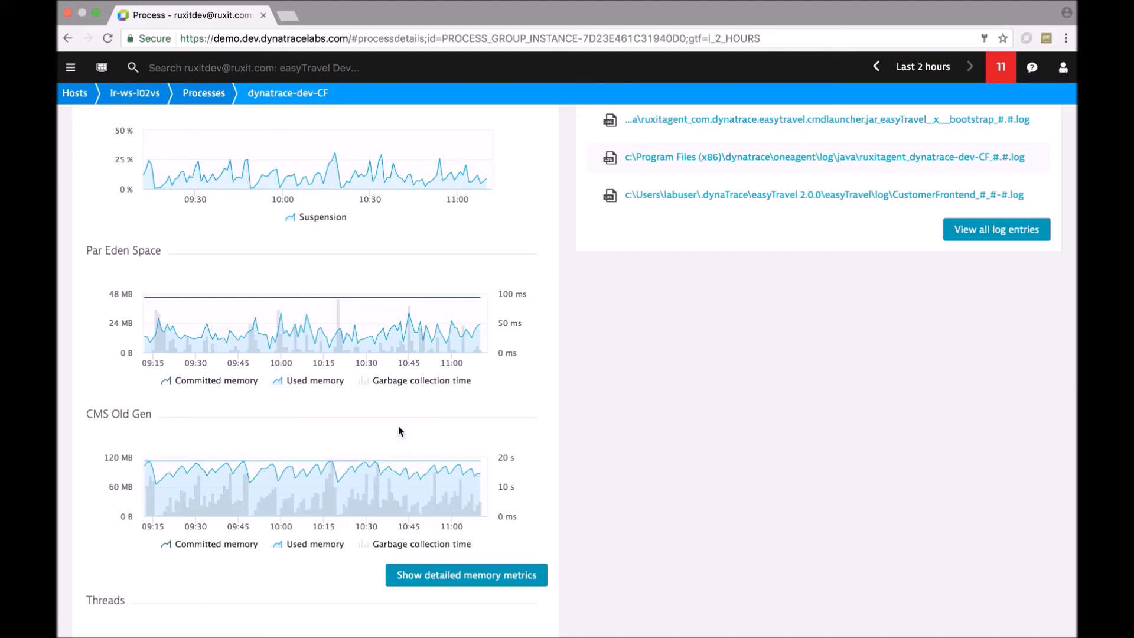